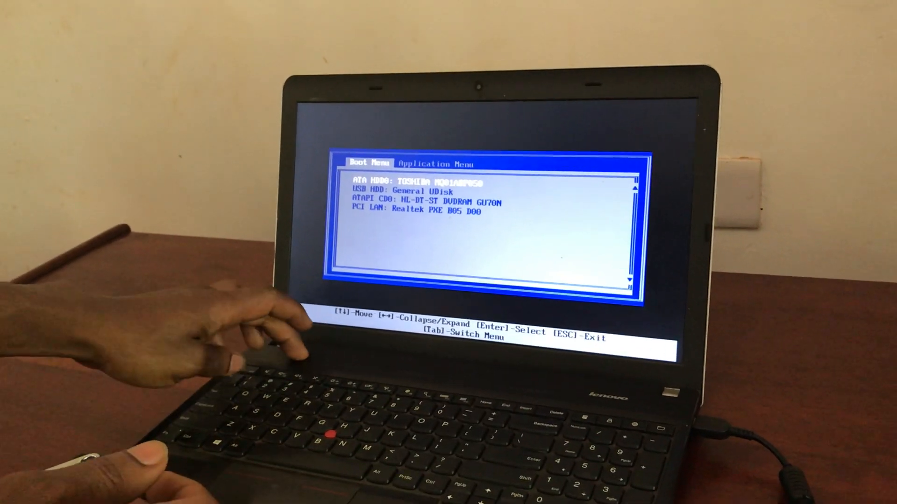
# - Leave the boot device list and enter ThinkPad Setup's Config section
pyautogui.press('Enter')
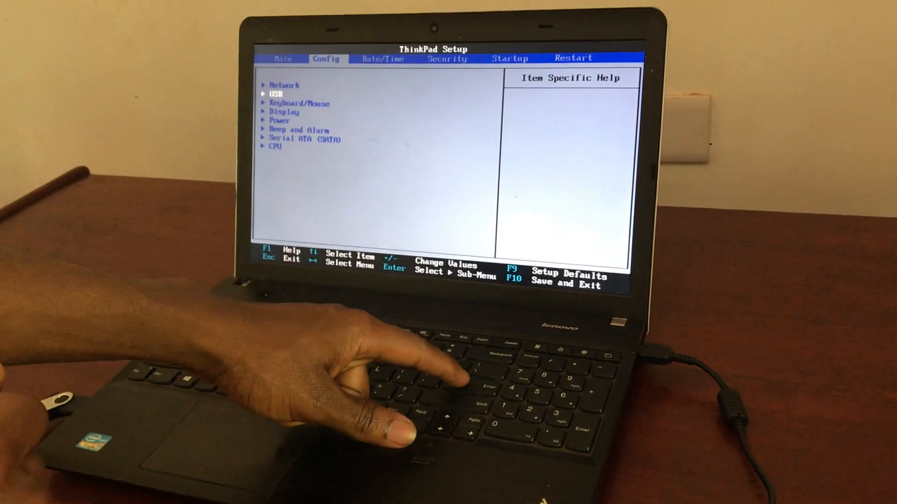
# - Open the USB sub-menu from the Config tab
pyautogui.press('Enter')
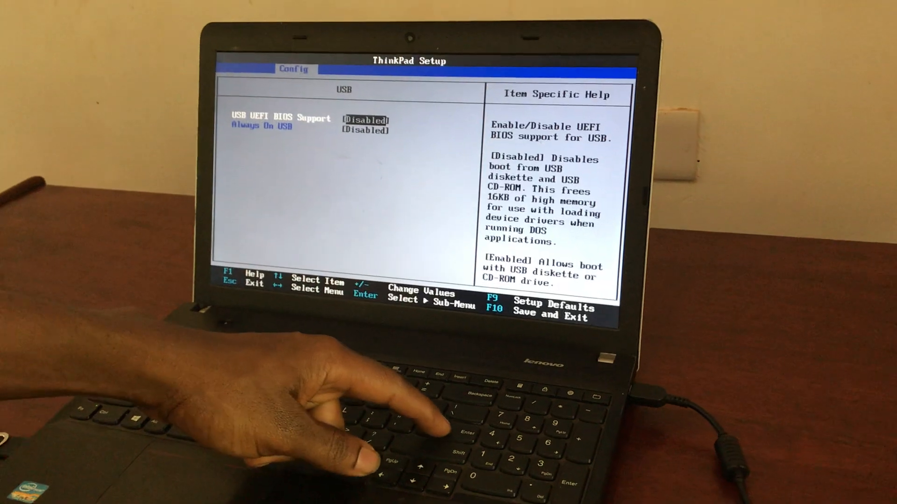
# - Set USB UEFI BIOS Support and Always On USB to Enabled
pyautogui.press('Enter')
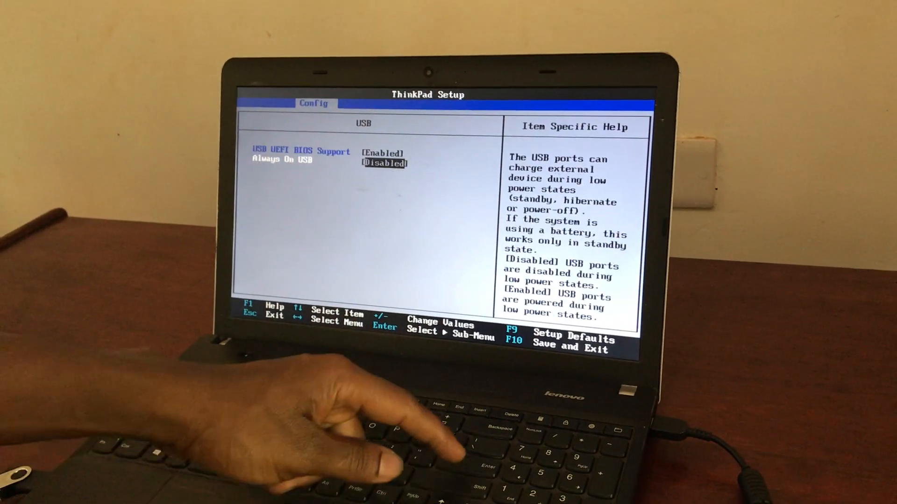
pyautogui.press('enter')
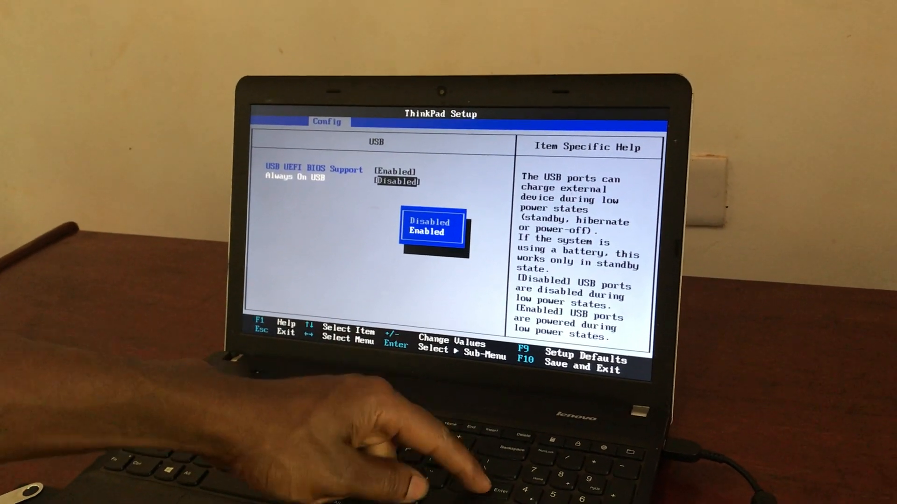
pyautogui.press('enter')
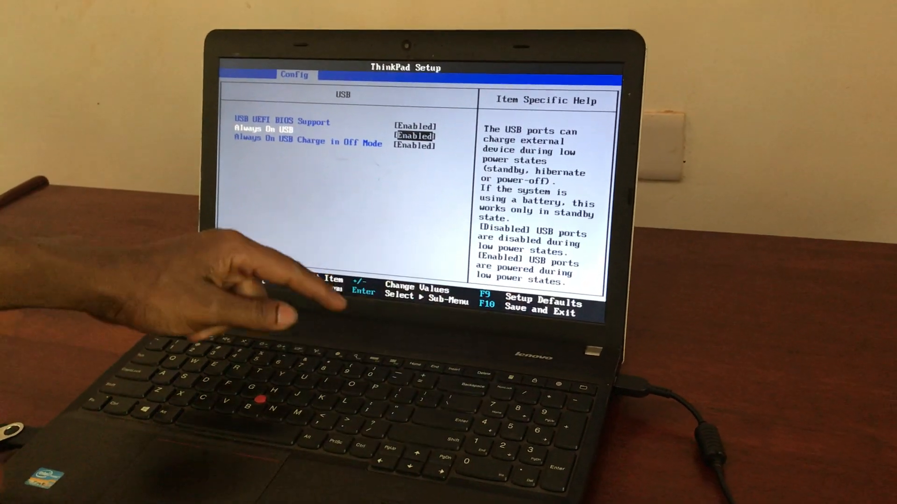
# - Save and exit with F10, confirming Yes to restart the laptop
pyautogui.press('F10')
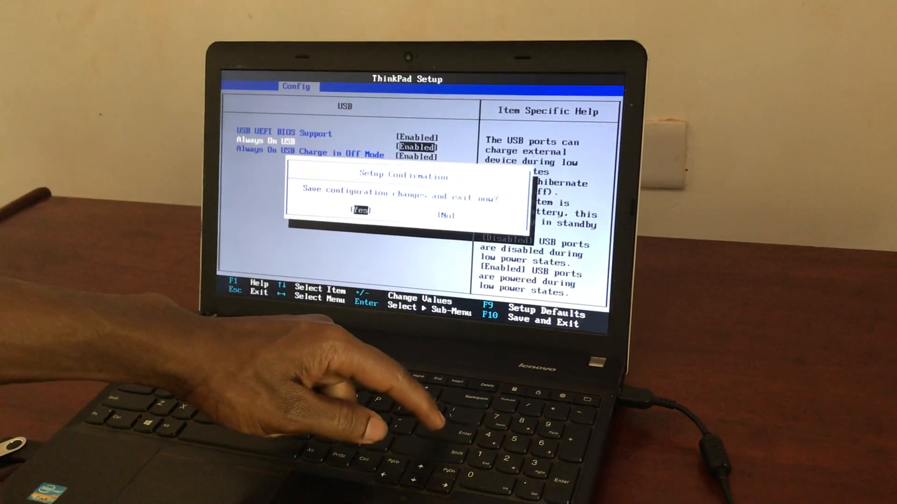
pyautogui.press('Enter')
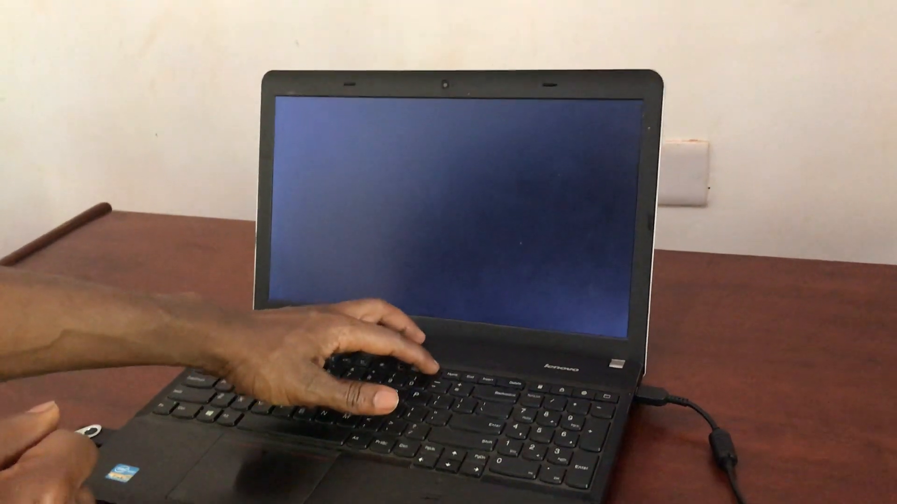